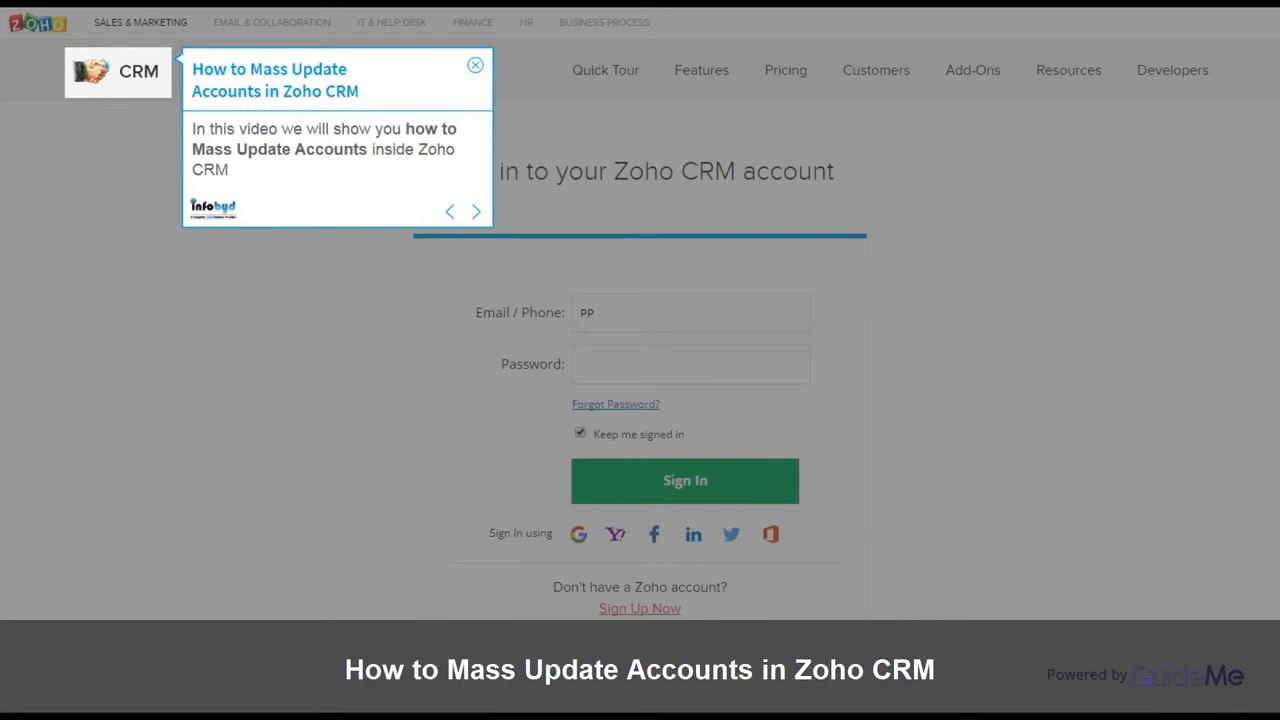
Step: Sign in to Zoho CRM and open Mass Update for Accounts
click(685, 480)
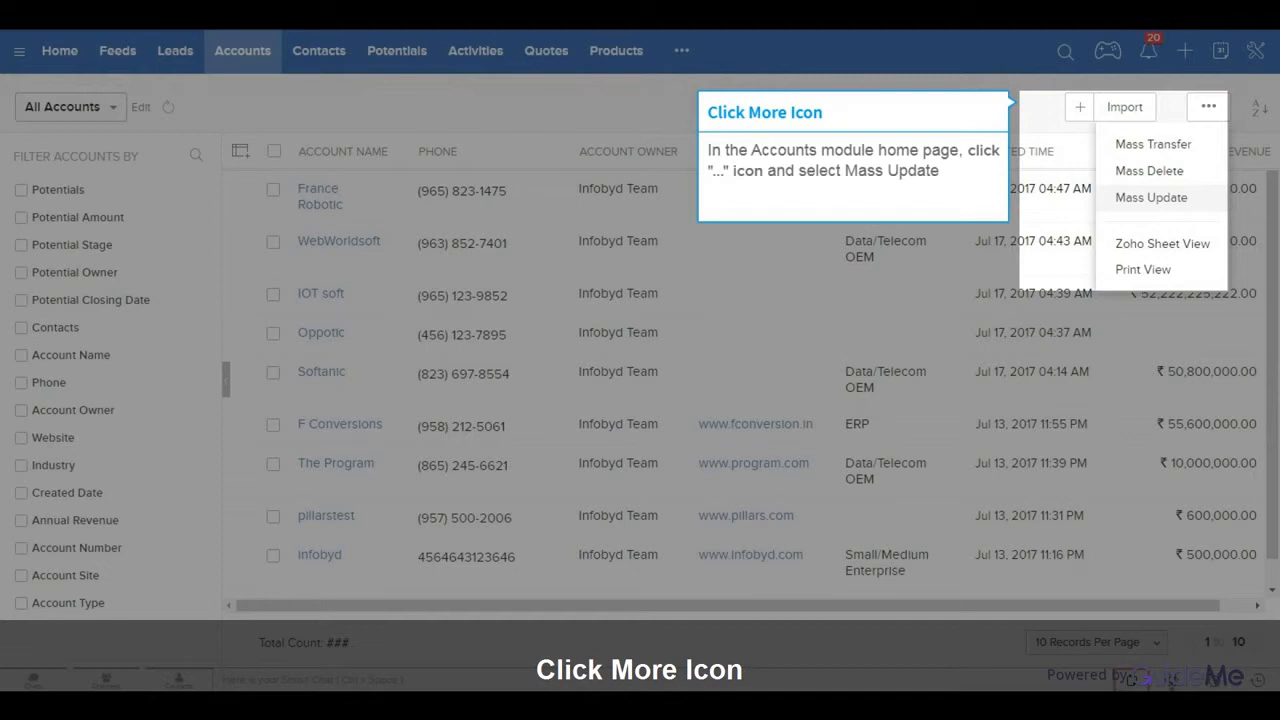
click(1151, 197)
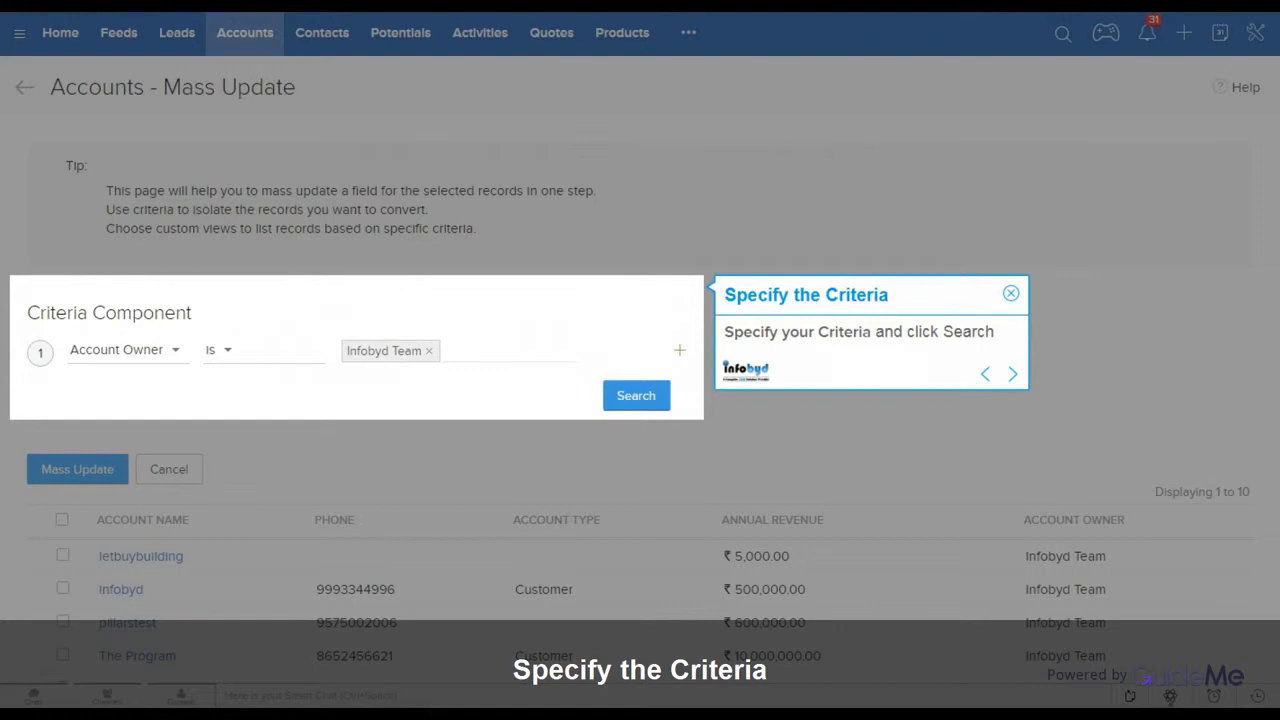
Step: Search accounts owned by Infobyd Team and set their Account Type to Reseller
click(636, 395)
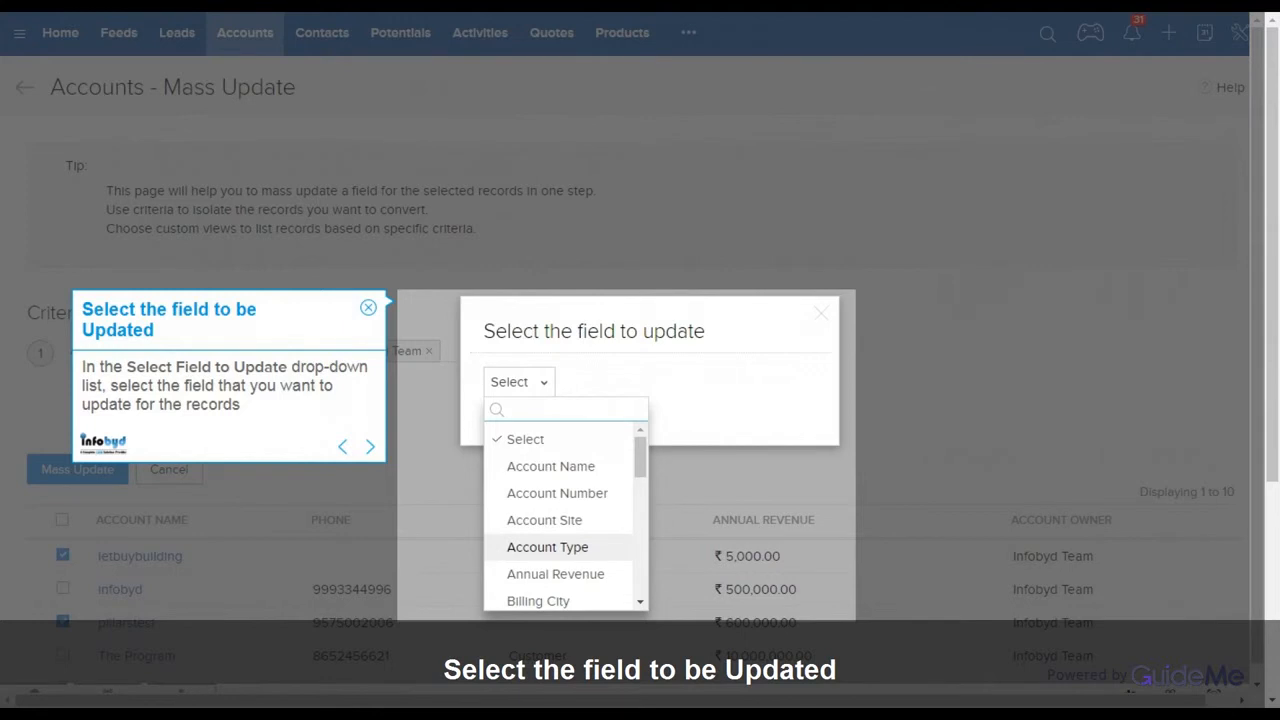
click(547, 546)
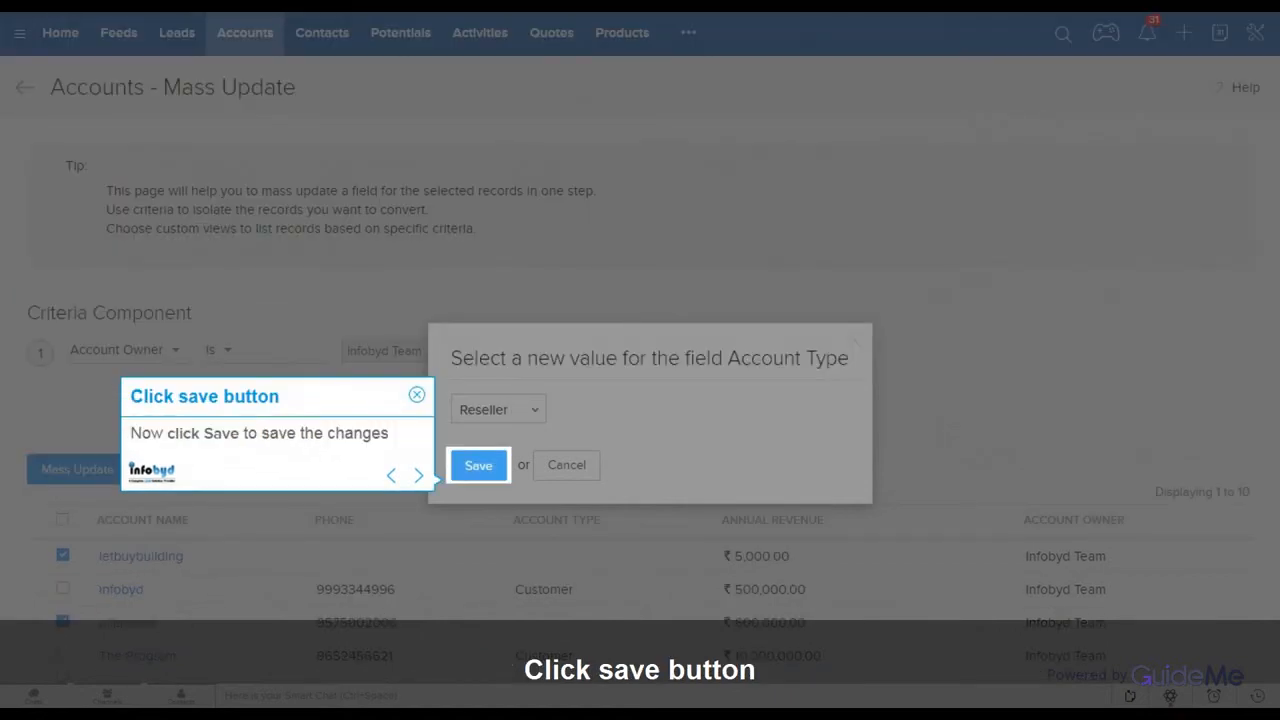
click(478, 465)
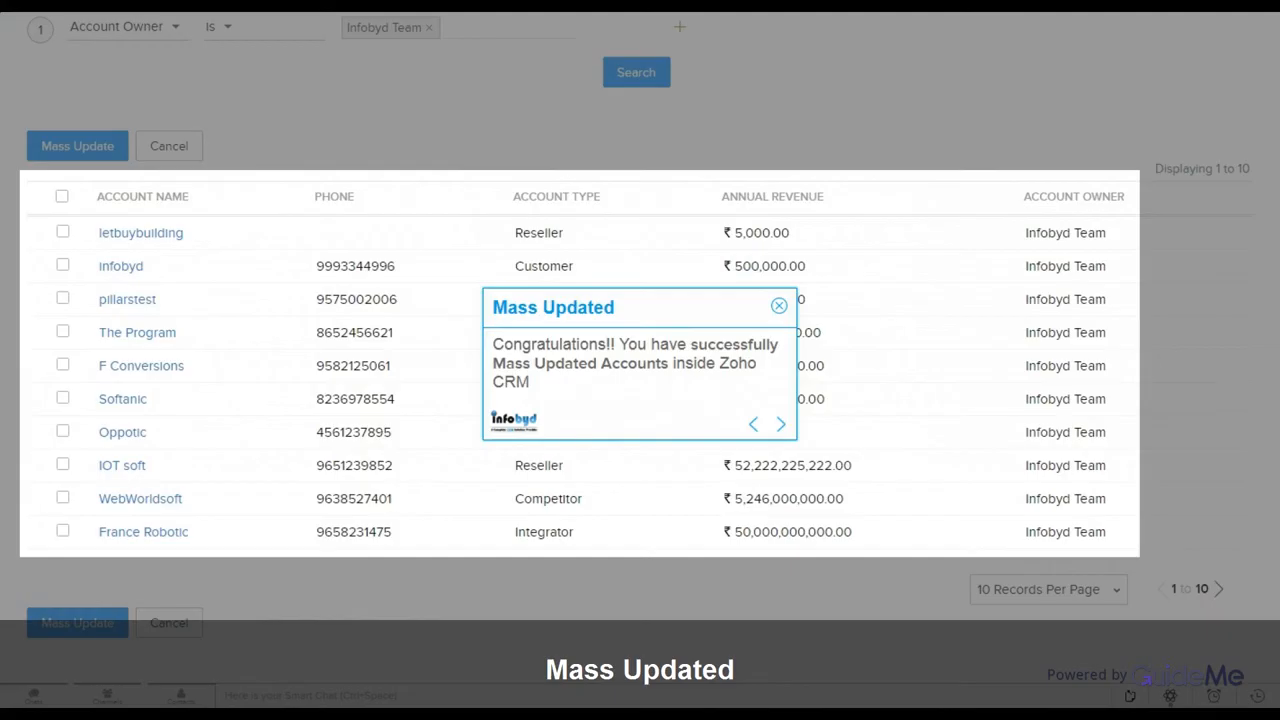